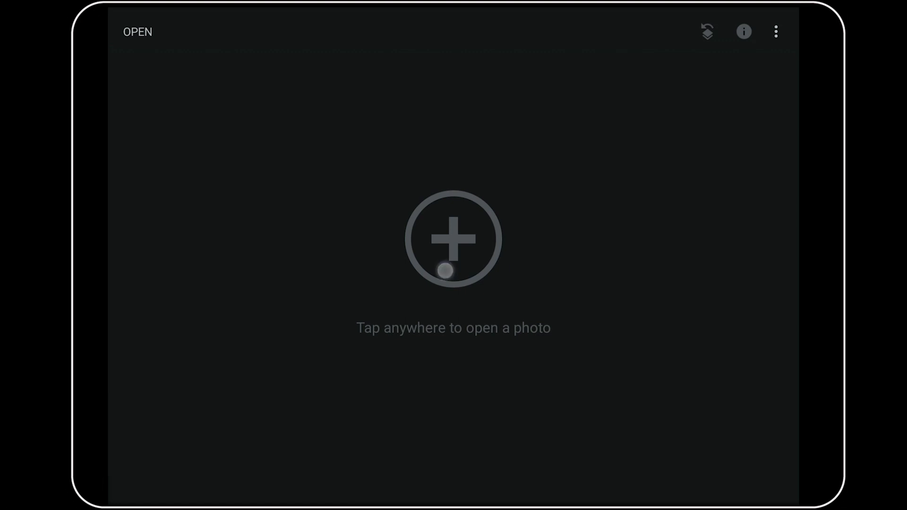
Open the blue-tinted lighthouse RAW file from the start screen into the Develop tool
{"action": "left_click", "coordinate": [453, 238]}
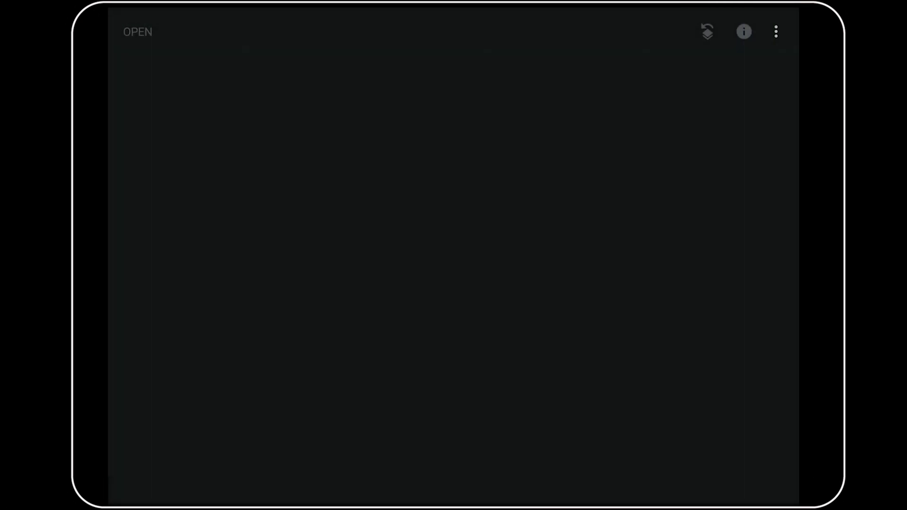
{"action": "left_click", "coordinate": [137, 32]}
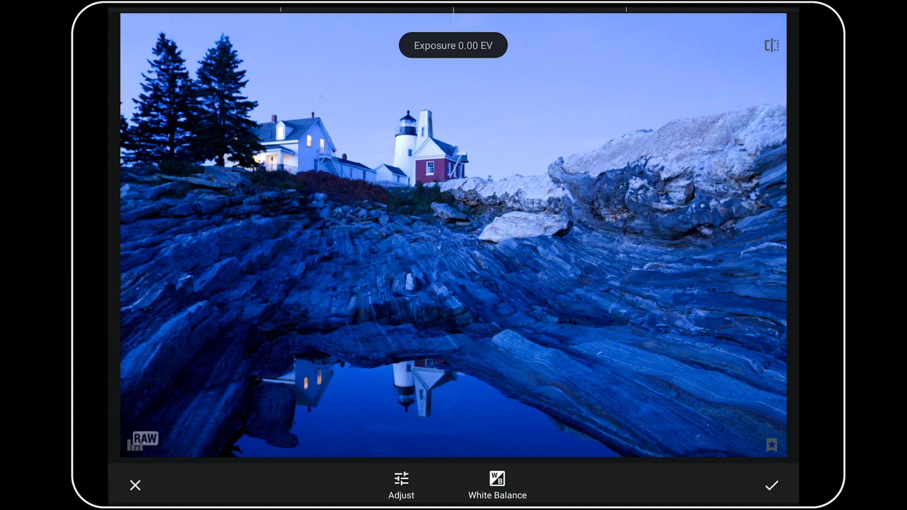
Show the RAW parameter list at defaults: exposure 0.00 EV, temperature 2821 K
{"action": "left_click", "coordinate": [401, 485]}
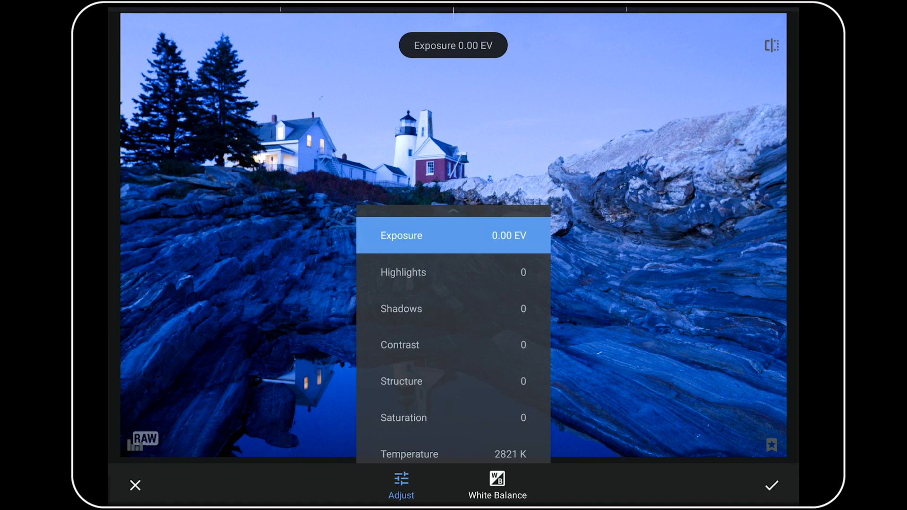
Display the white balance preset row, with As Shot still applied
{"action": "left_click", "coordinate": [496, 484]}
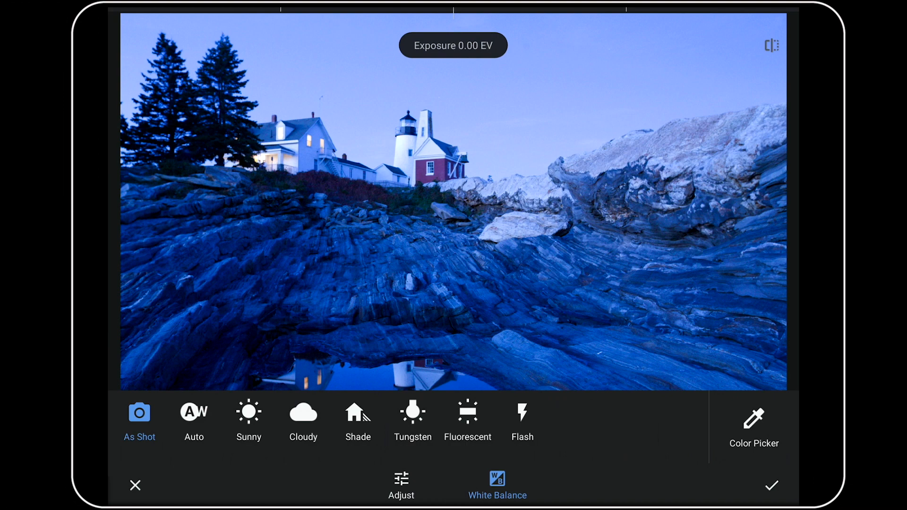
Try Auto, then apply Sunny white balance and accept the RAW edit
{"action": "left_click", "coordinate": [194, 415]}
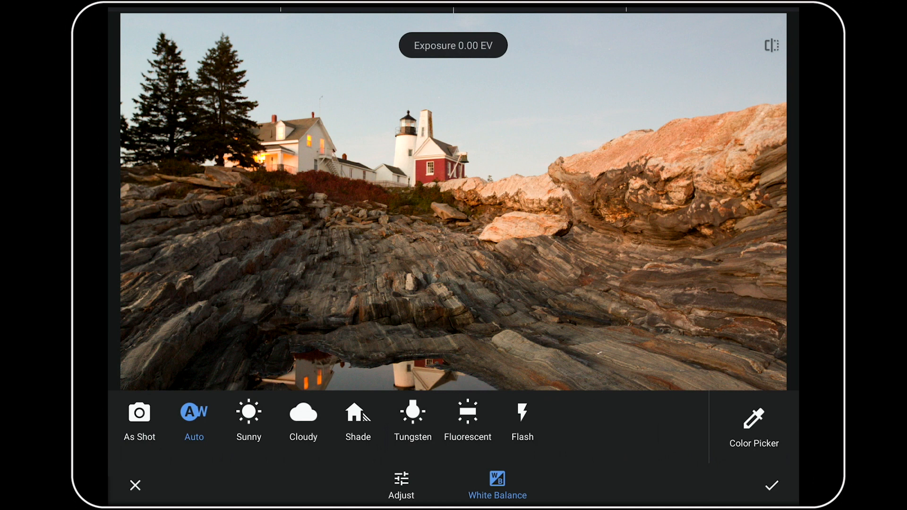
{"action": "left_click", "coordinate": [248, 413]}
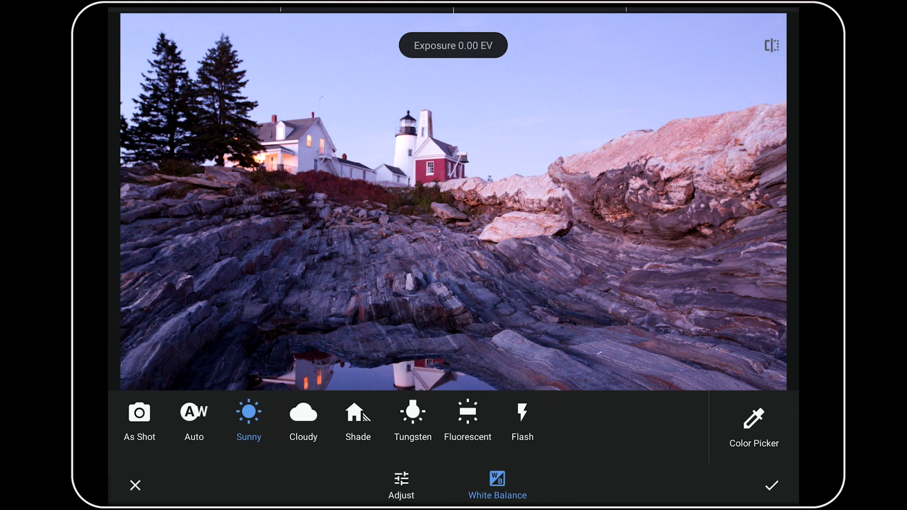
{"action": "left_click", "coordinate": [303, 411]}
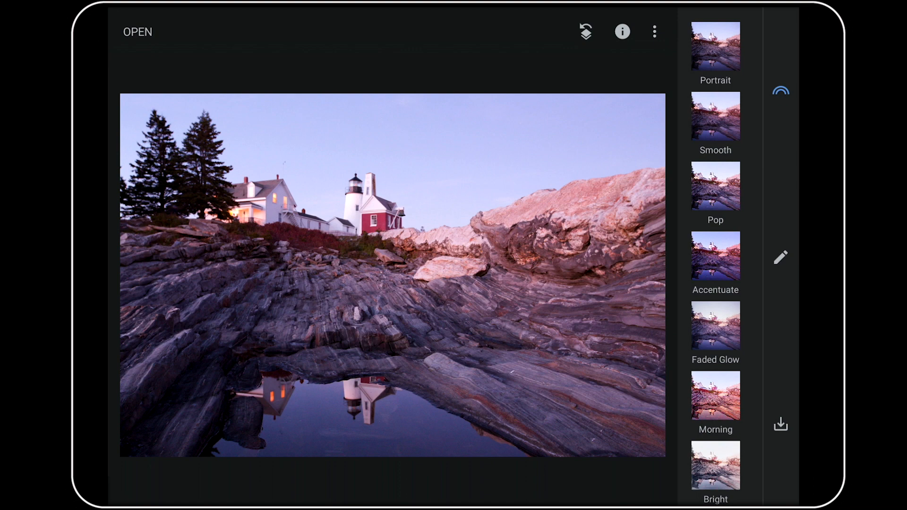
{"action": "left_click", "coordinate": [780, 257]}
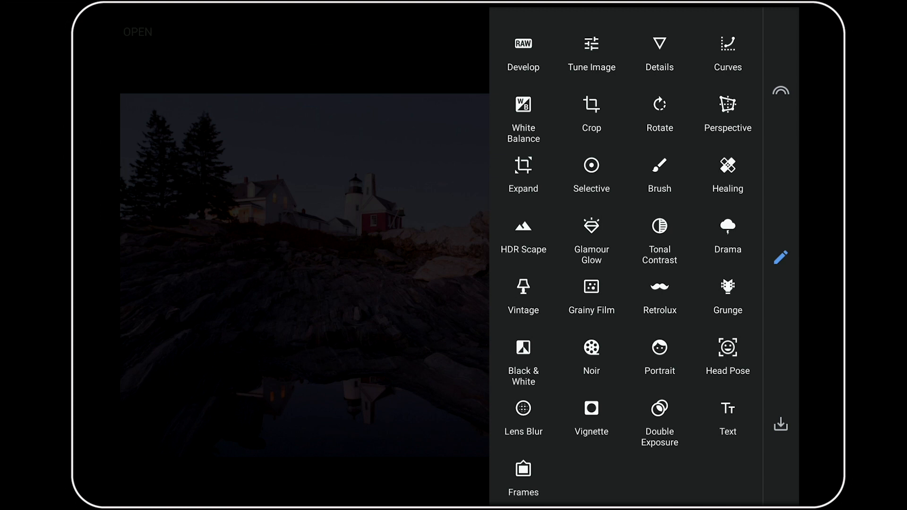
{"action": "left_click", "coordinate": [780, 424]}
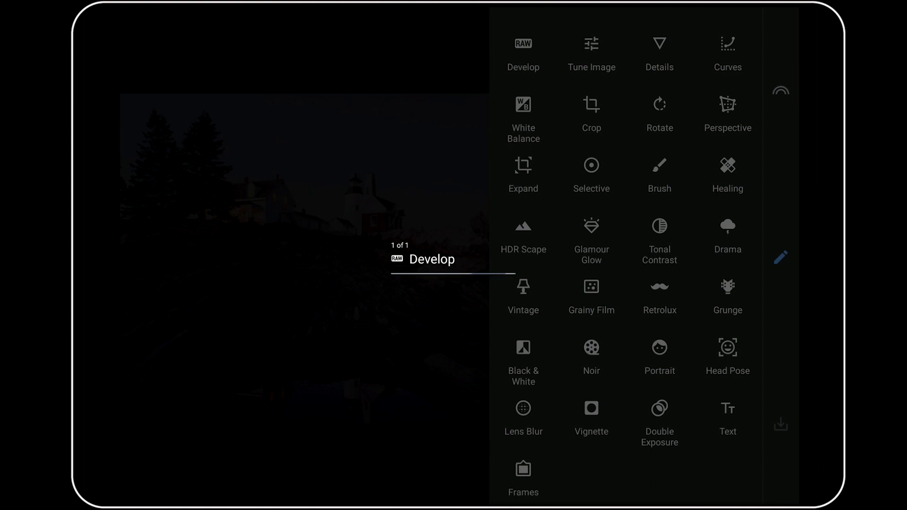
{"action": "left_click", "coordinate": [780, 424]}
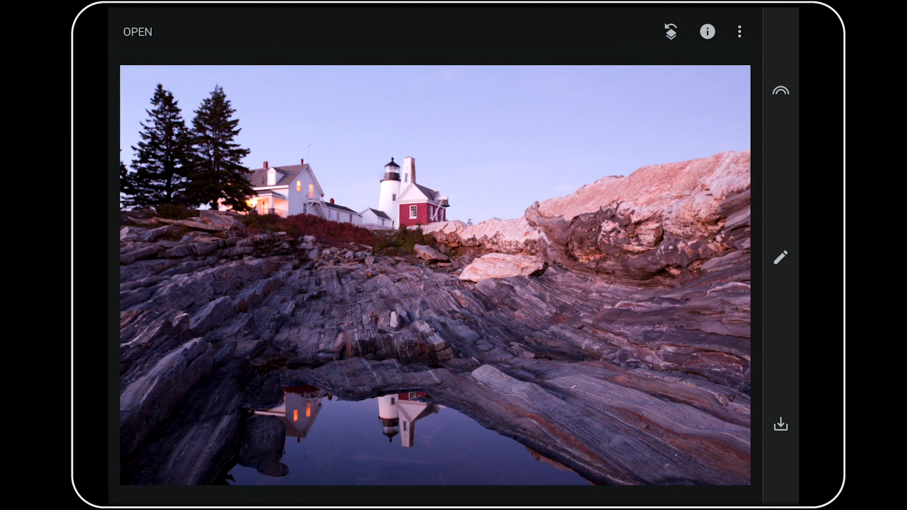
Open the wedding ceremony RAW file in Develop and reveal its White Balance presets
{"action": "left_click", "coordinate": [137, 32]}
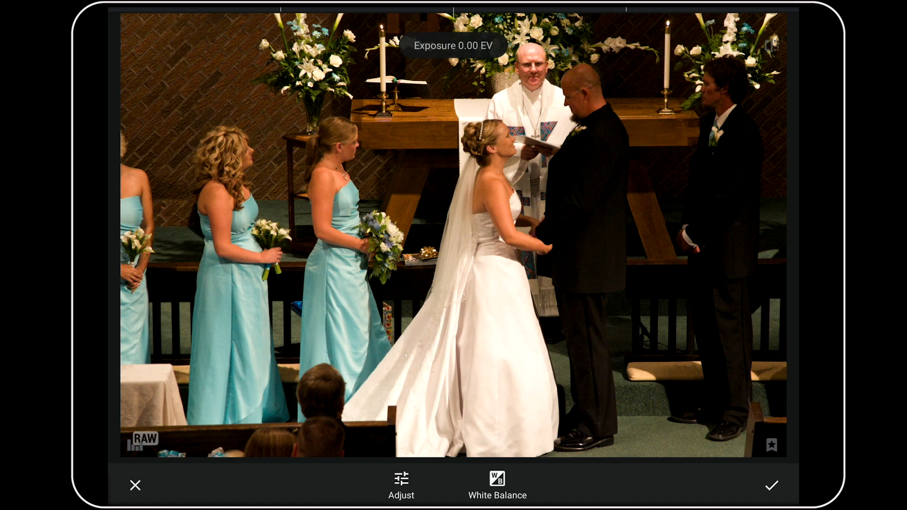
{"action": "left_click", "coordinate": [496, 485]}
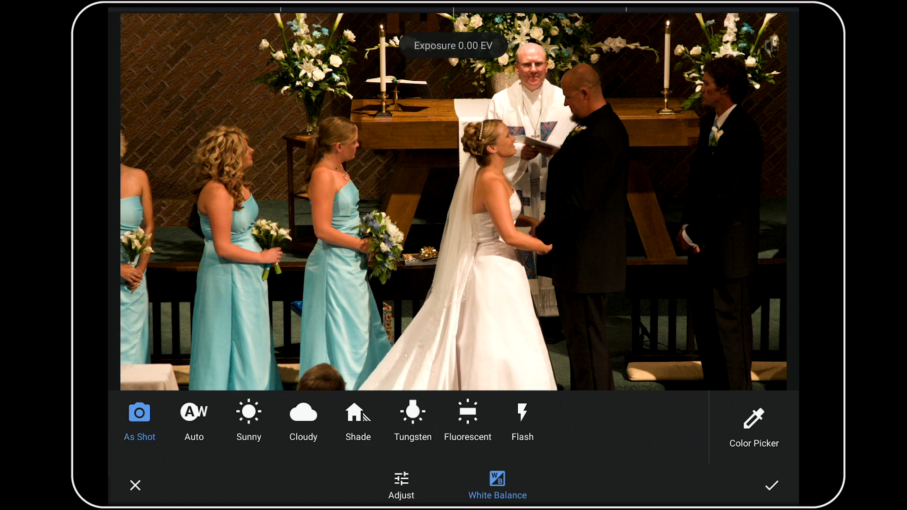
Set white balance with the Color Picker by sampling the bride's white dress
{"action": "left_click", "coordinate": [752, 426]}
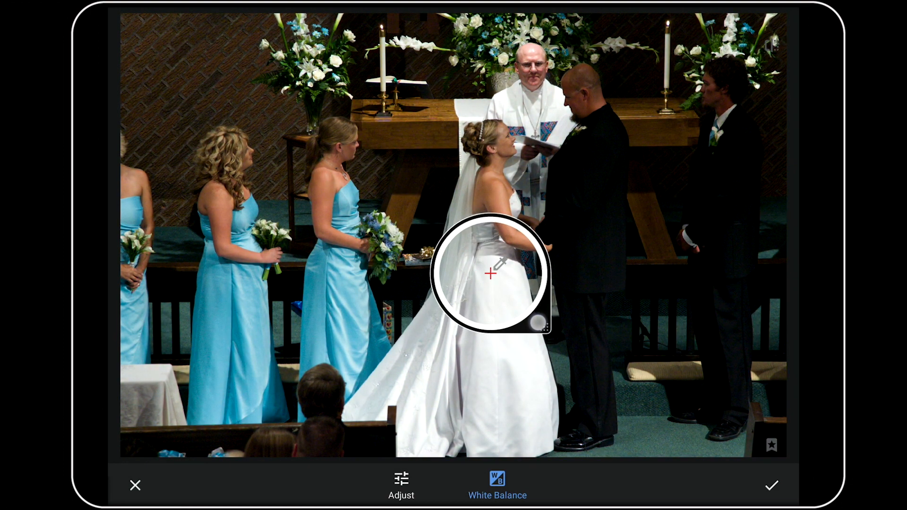
{"action": "left_click", "coordinate": [497, 483]}
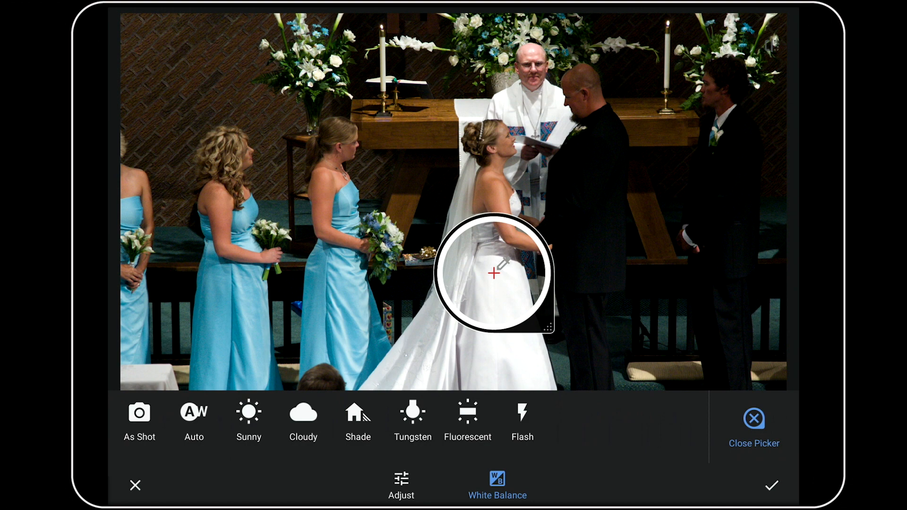
{"action": "left_click", "coordinate": [754, 426]}
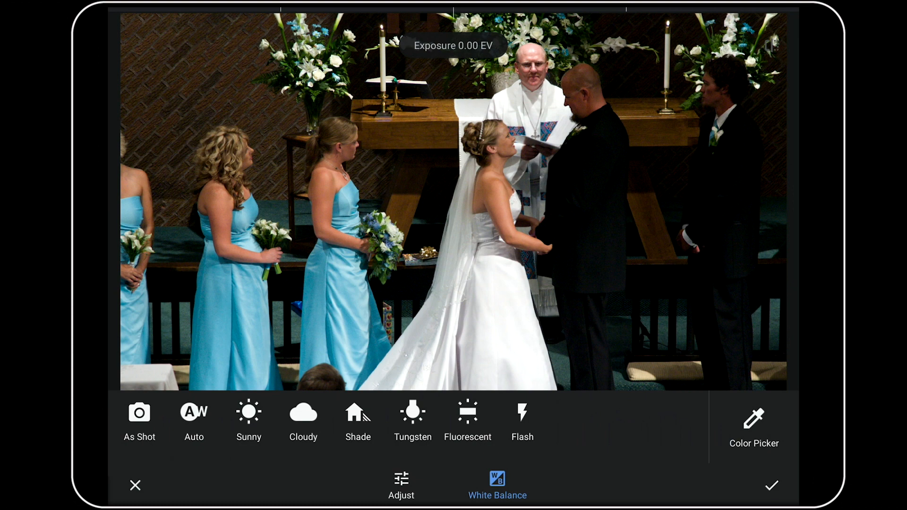
Set exposure to +0.67 EV and highlights to -11 in the Adjust list
{"action": "left_click", "coordinate": [400, 484]}
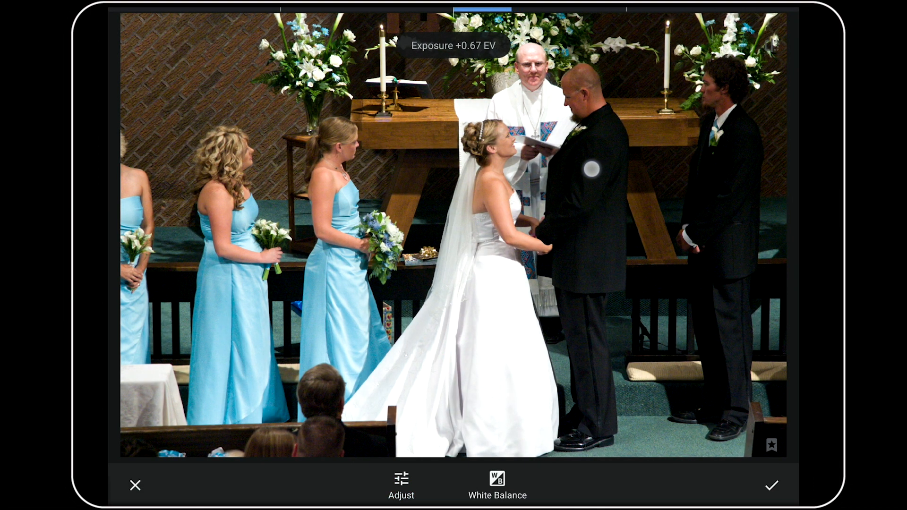
{"action": "left_click", "coordinate": [401, 483]}
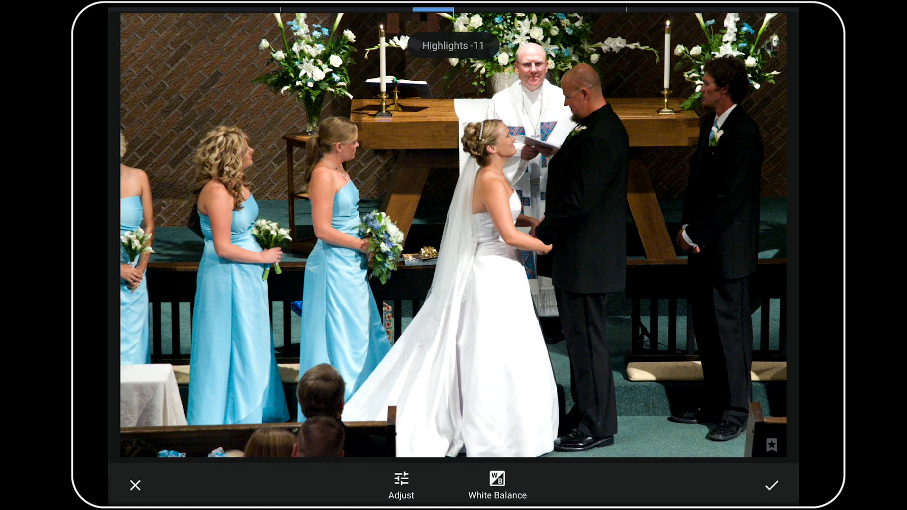
{"action": "left_click", "coordinate": [401, 485]}
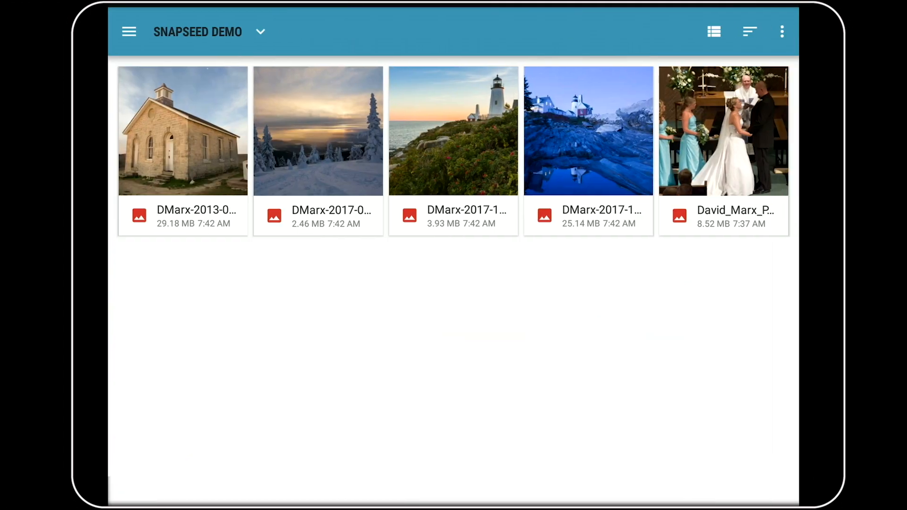
Open the sunset lighthouse RAW thumbnail in the Develop editor
{"action": "left_click", "coordinate": [453, 131]}
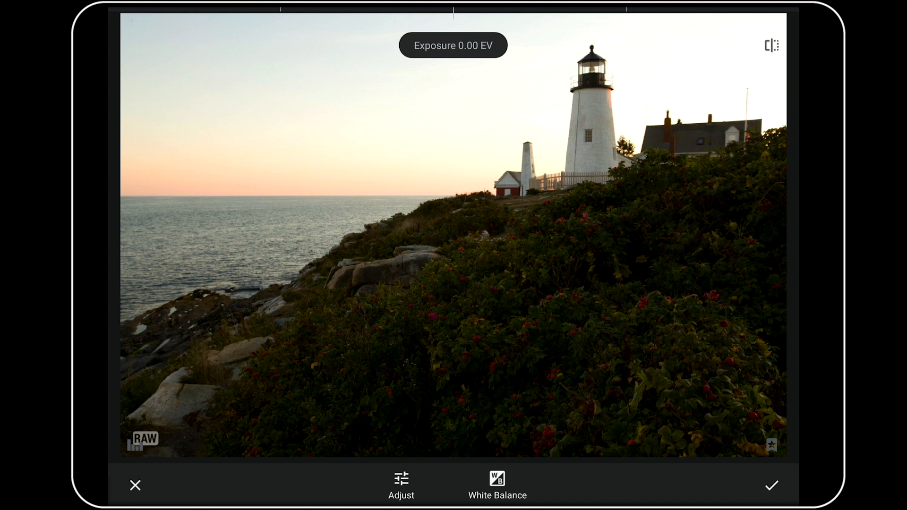
Raise exposure, set contrast +38 and saturation +15, then show white balance presets
{"action": "left_click", "coordinate": [401, 483]}
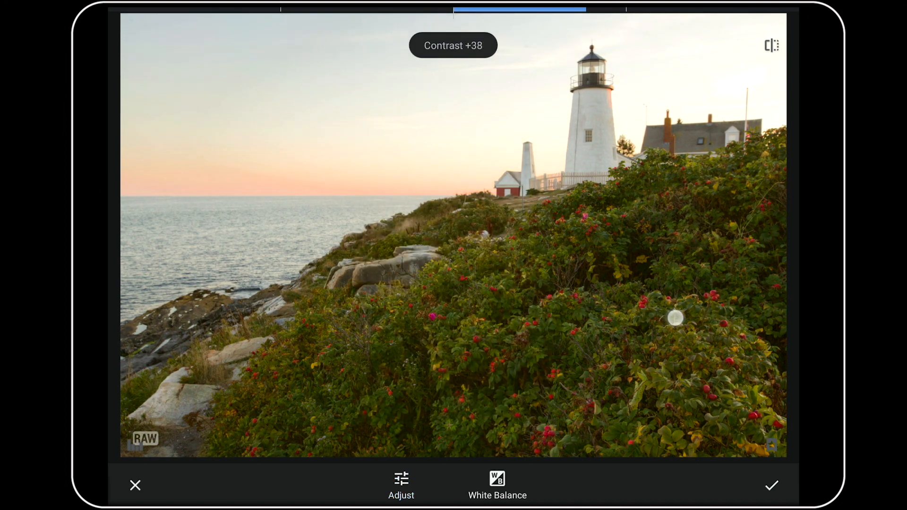
{"action": "left_click", "coordinate": [401, 485]}
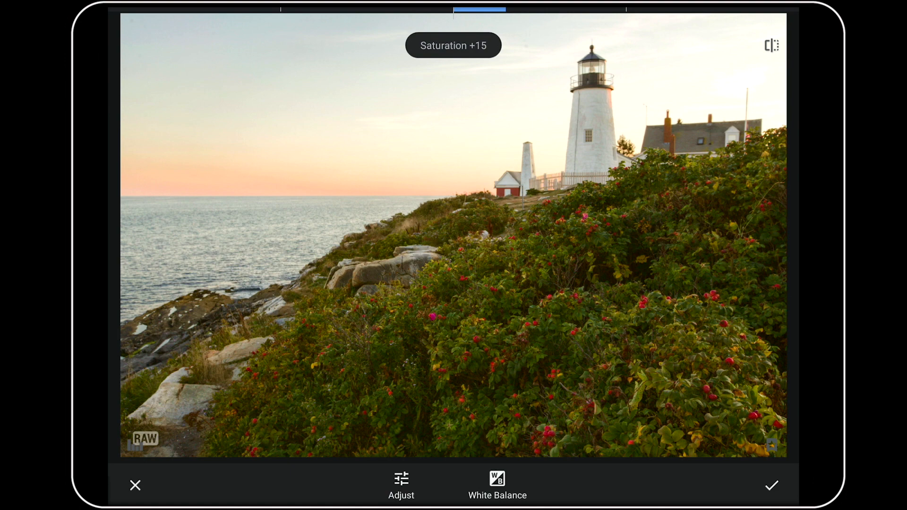
{"action": "left_click", "coordinate": [771, 45]}
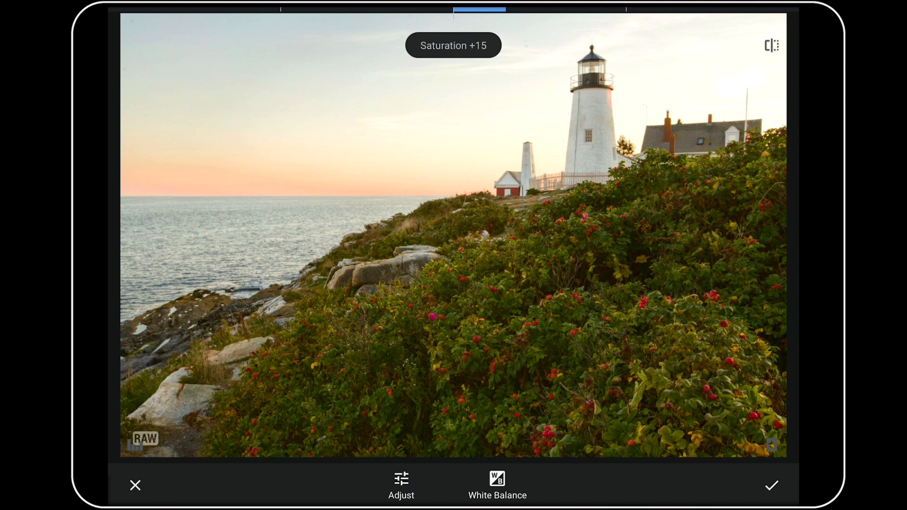
{"action": "left_click", "coordinate": [496, 482]}
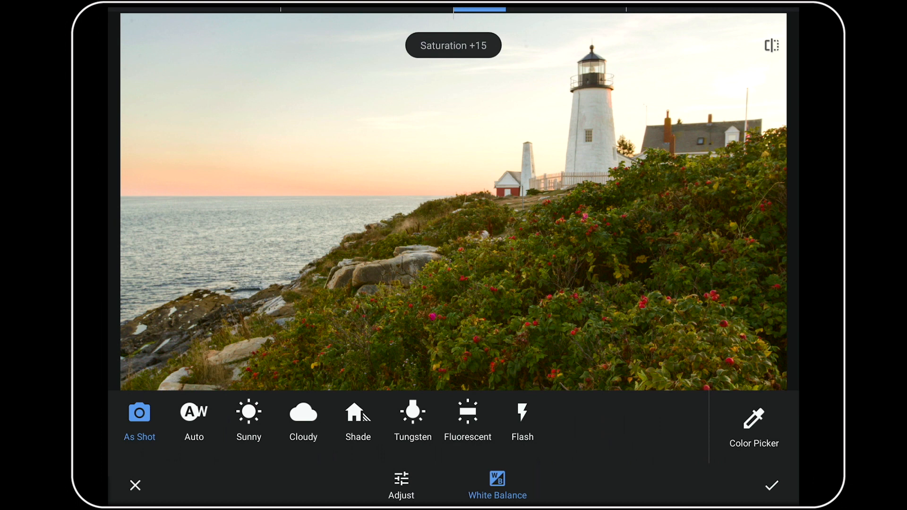
Select the Temperature control under White Balance, reading 6051 K
{"action": "left_click", "coordinate": [401, 485]}
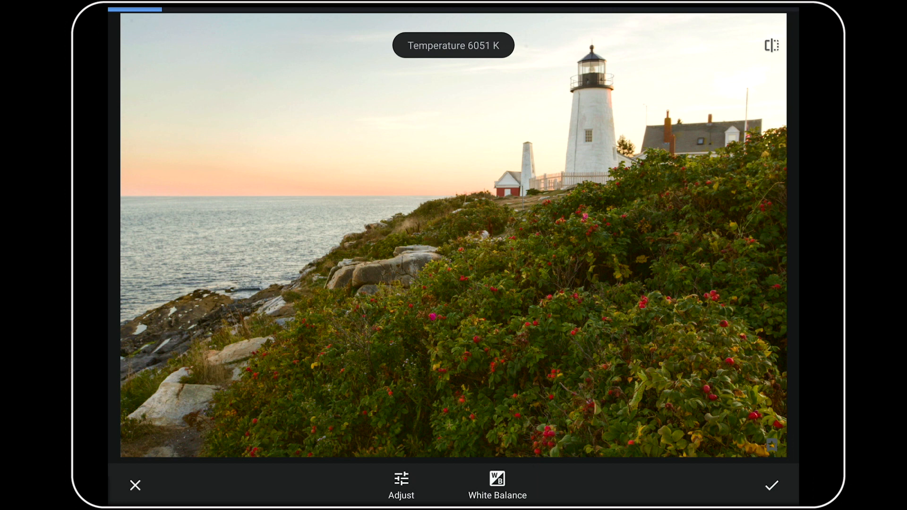
Set white balance temperature to 4126 K and tint to +3
{"action": "left_click", "coordinate": [401, 484]}
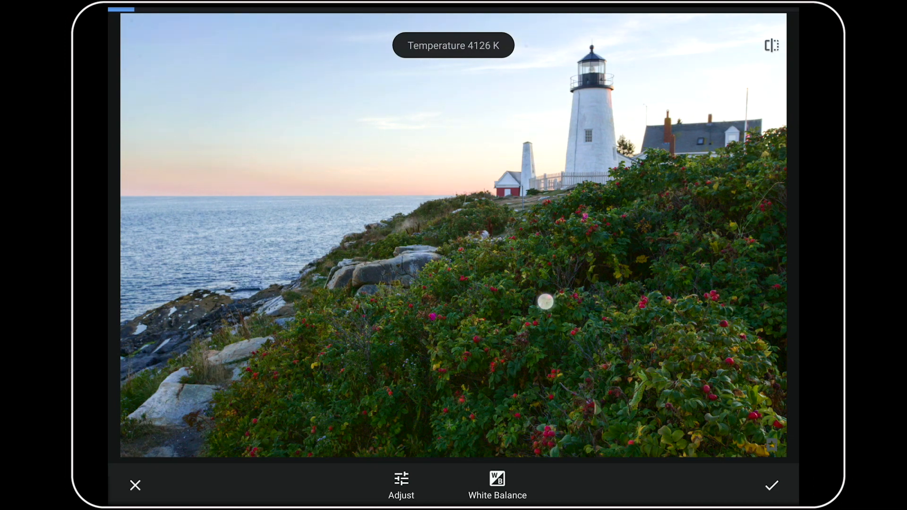
{"action": "left_click", "coordinate": [402, 485]}
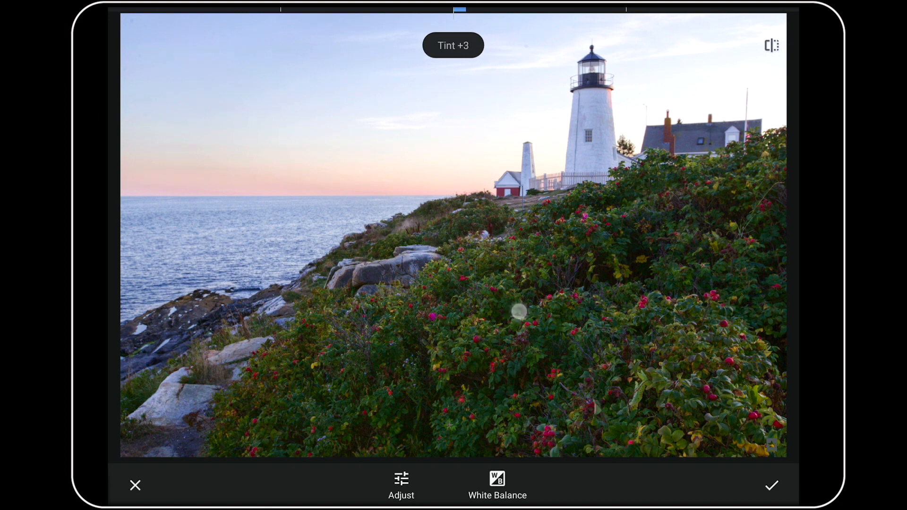
{"action": "mouse_move", "coordinate": [518, 311]}
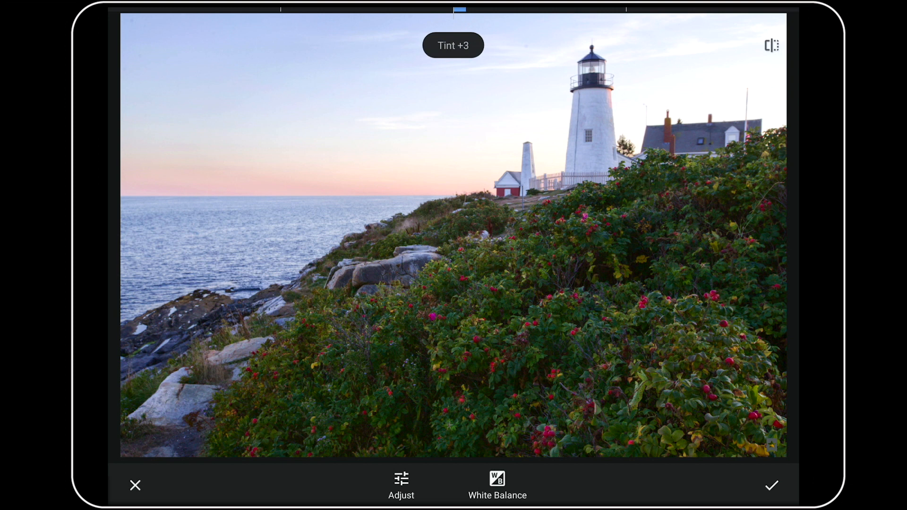
Apply the Develop edits and bring up the editing tools list
{"action": "left_click", "coordinate": [771, 485]}
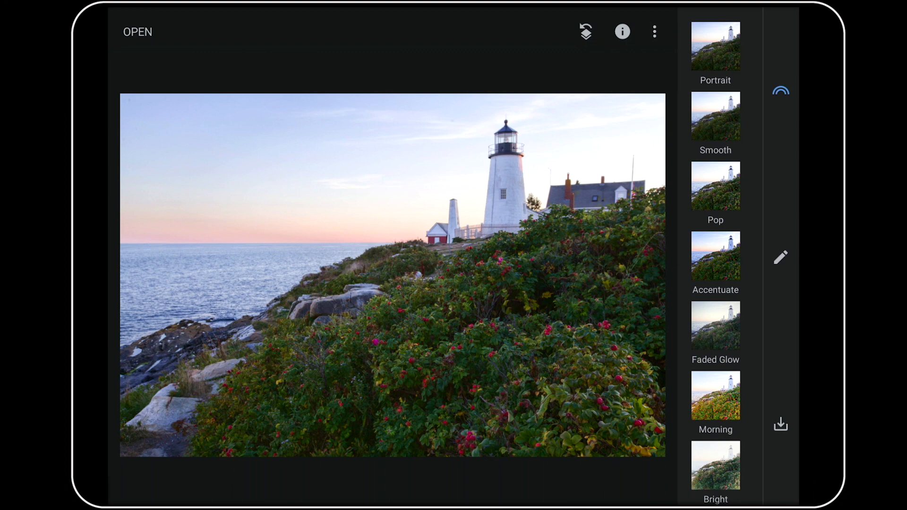
{"action": "left_click", "coordinate": [780, 257]}
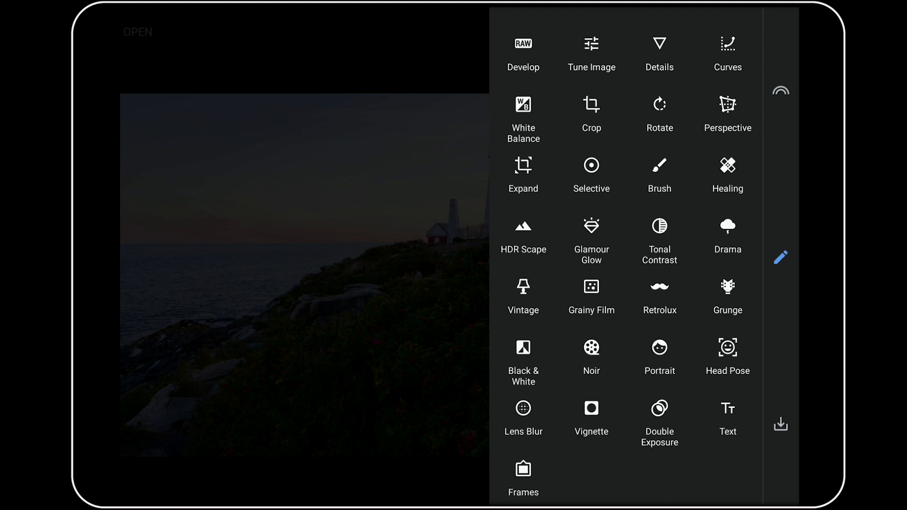
Apply Tonal Contrast with high tones +30 and low tones +21
{"action": "left_click", "coordinate": [661, 238]}
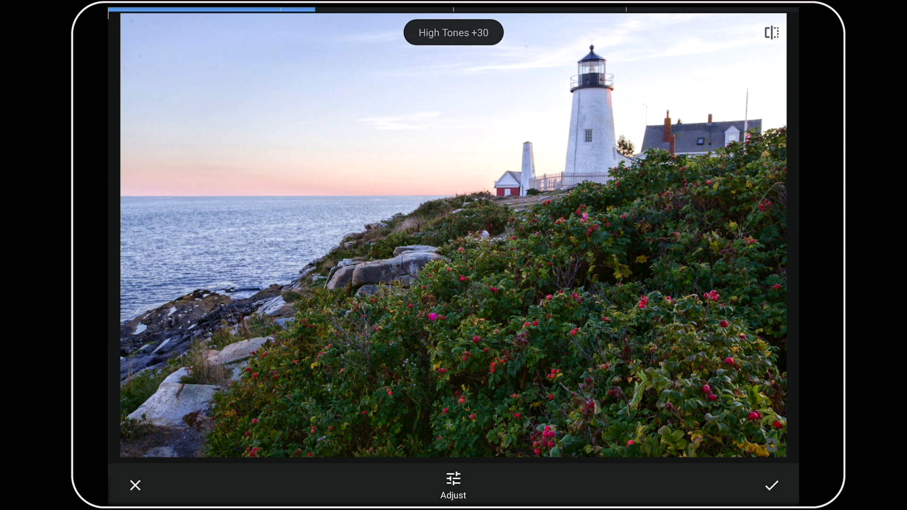
{"action": "left_click", "coordinate": [453, 485]}
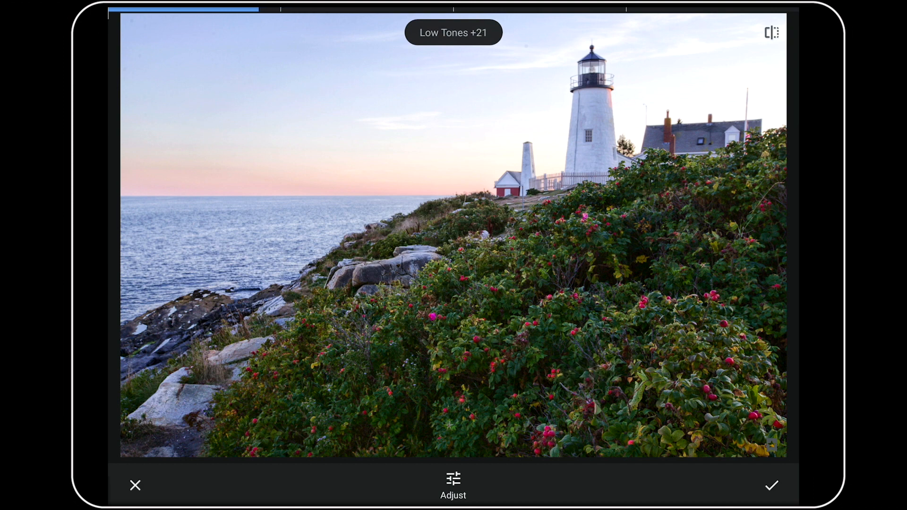
{"action": "left_click", "coordinate": [770, 33]}
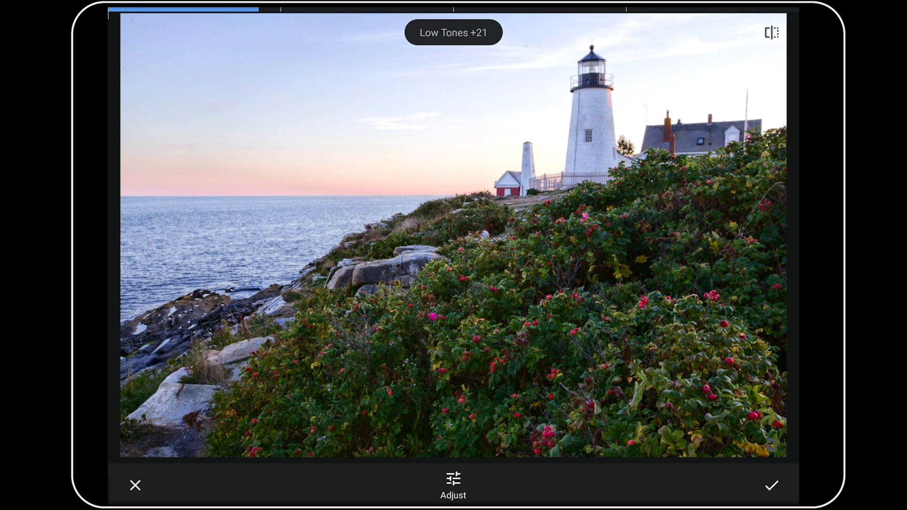
Apply the tonal contrast edit and save the lighthouse photo
{"action": "left_click", "coordinate": [771, 486]}
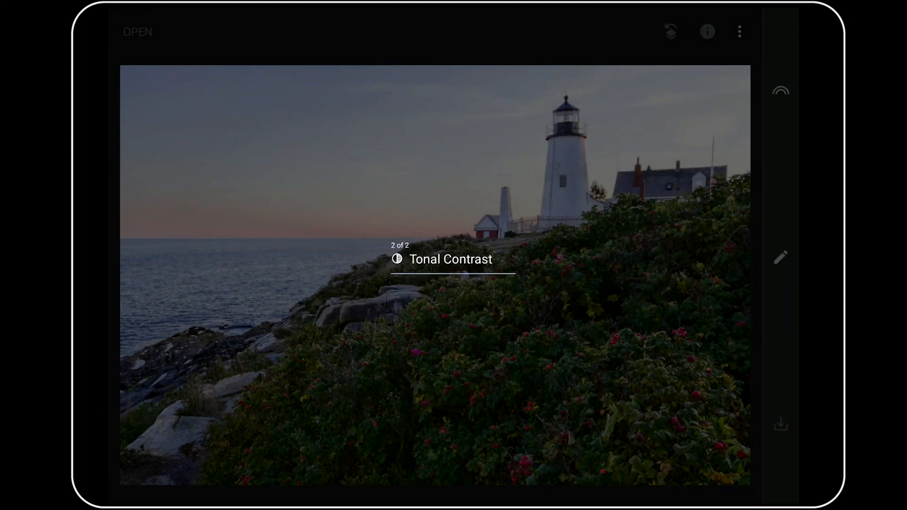
{"action": "left_click", "coordinate": [780, 424]}
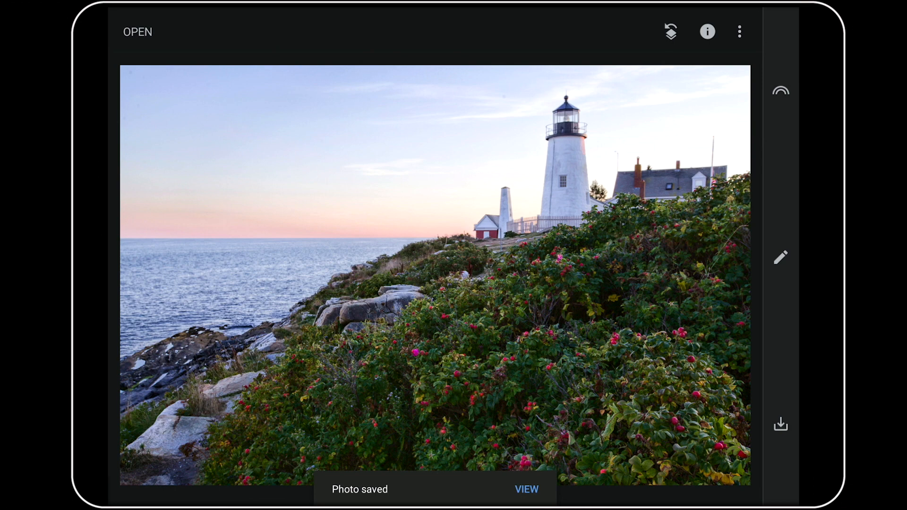